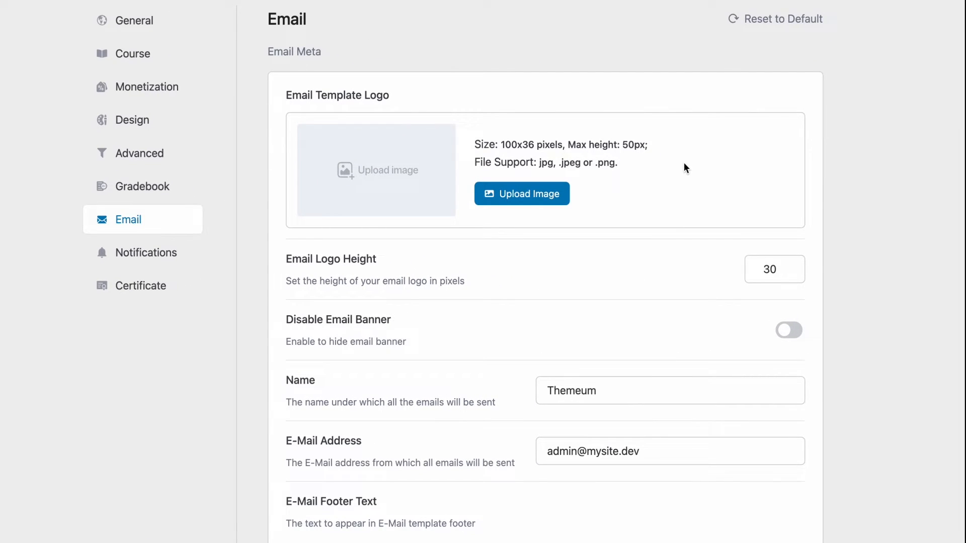
mouse_move(579, 188)
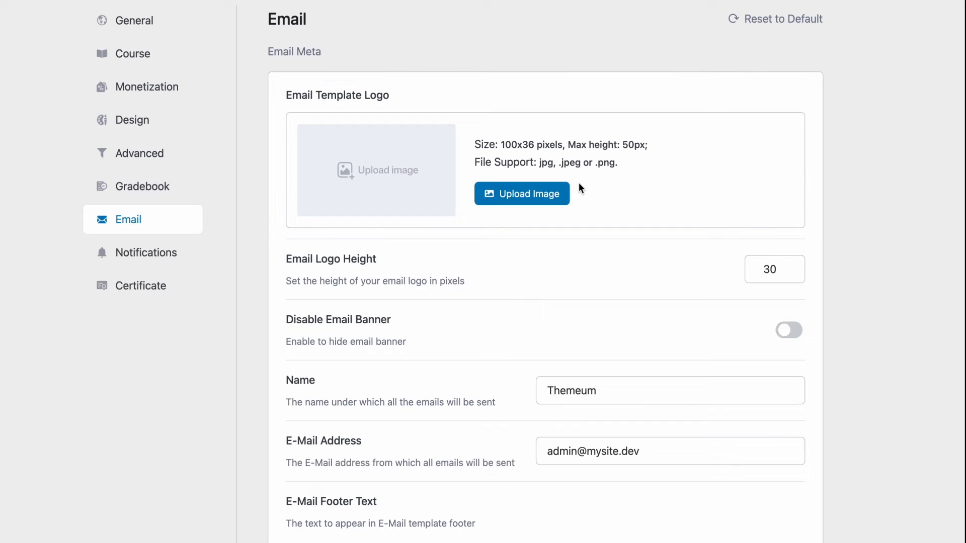
mouse_move(569, 208)
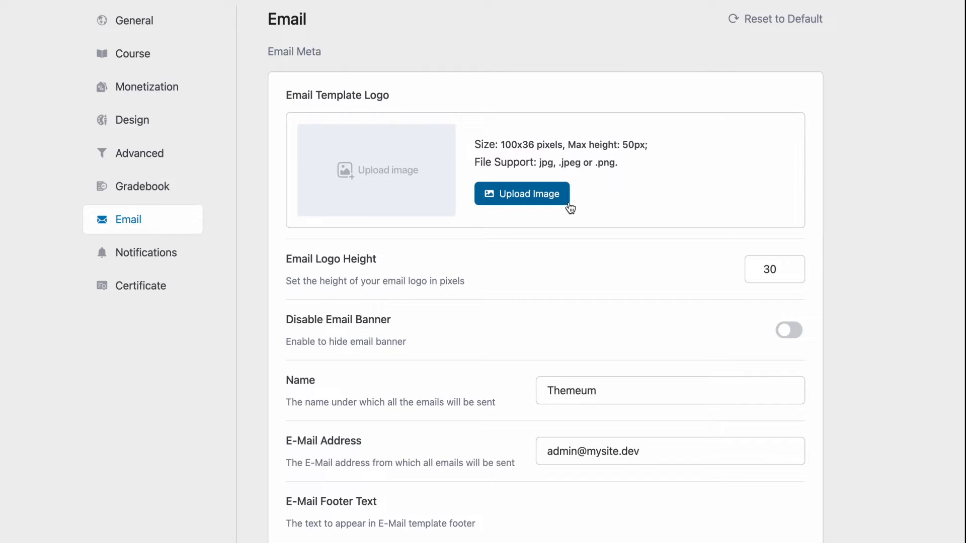
mouse_move(618, 225)
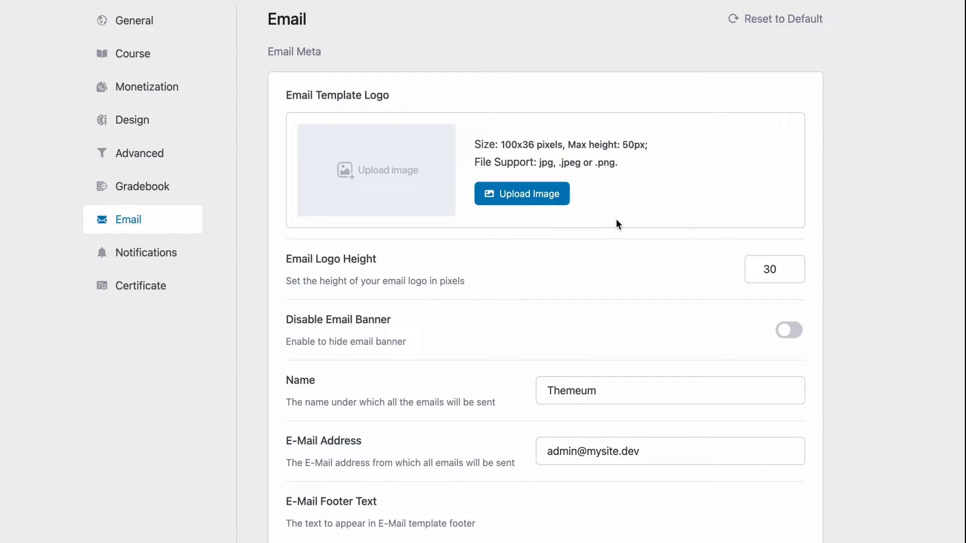
mouse_move(623, 288)
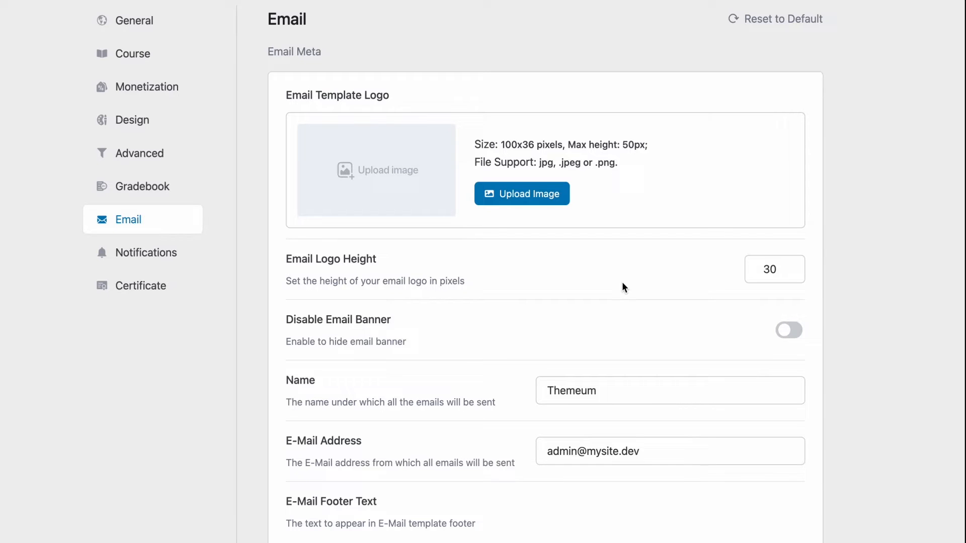
mouse_move(593, 354)
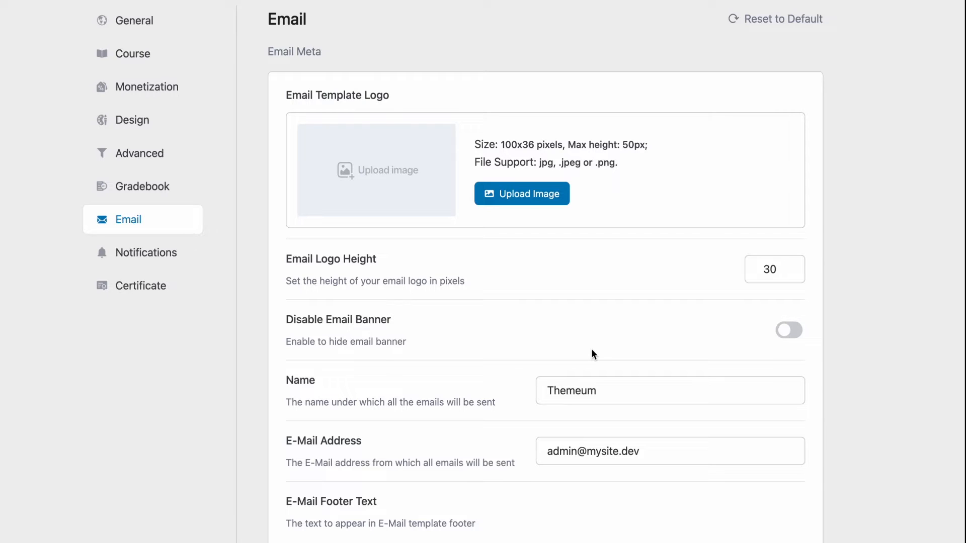
mouse_move(524, 455)
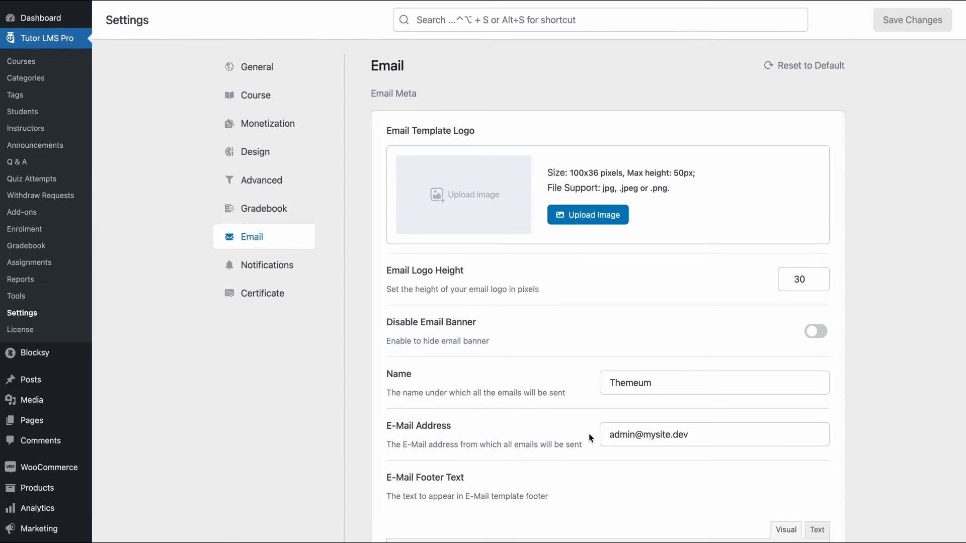
- Toggle on the Course Enrolled student email and open its template editor
scroll(down, 3)
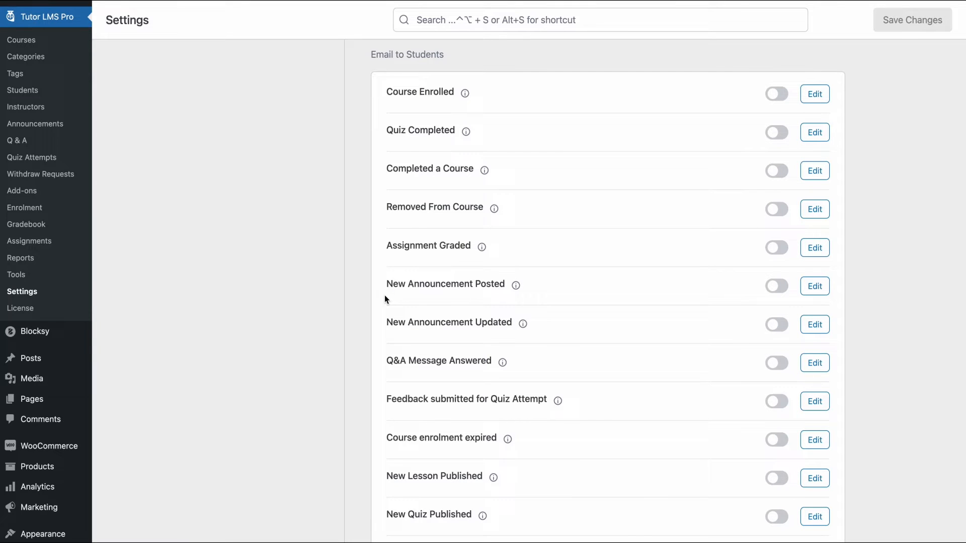
scroll(down, 3)
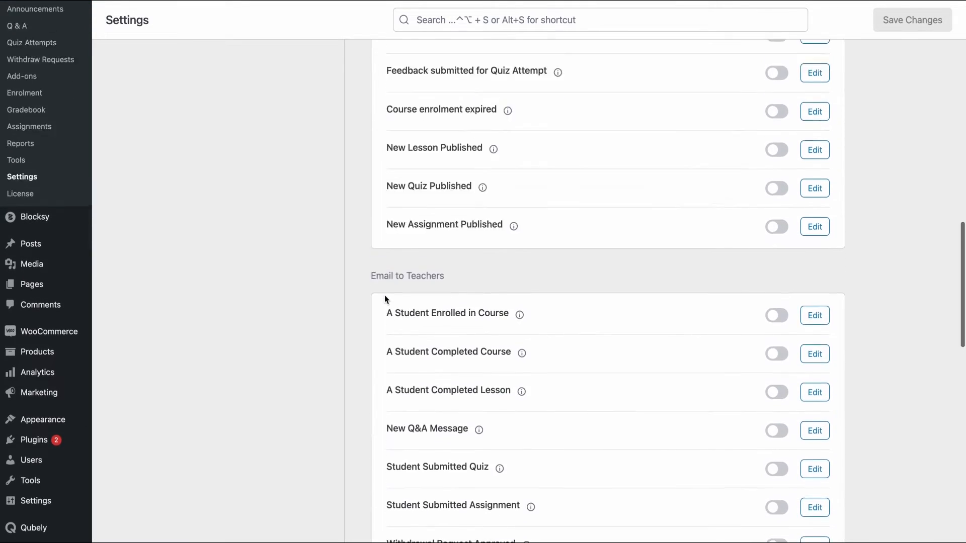
scroll(up, 3)
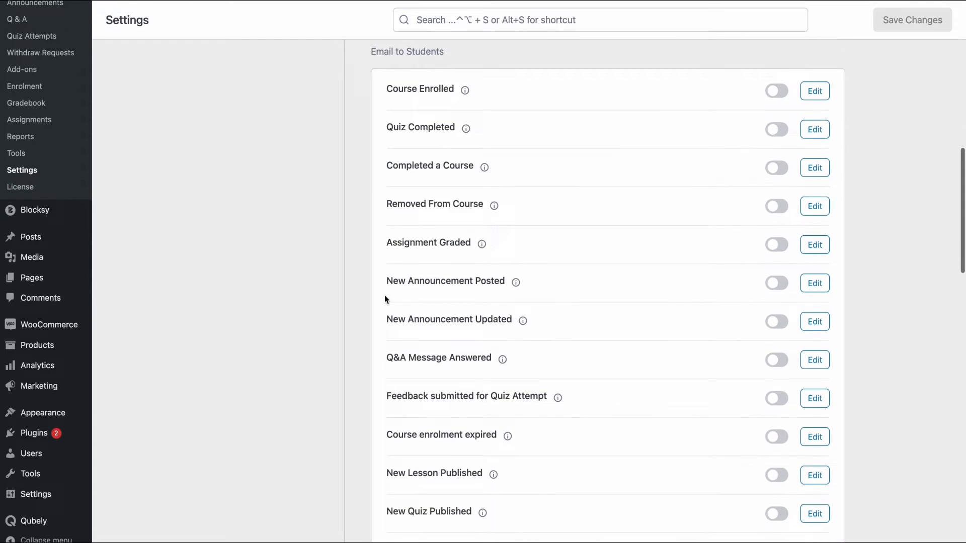
scroll(down, 3)
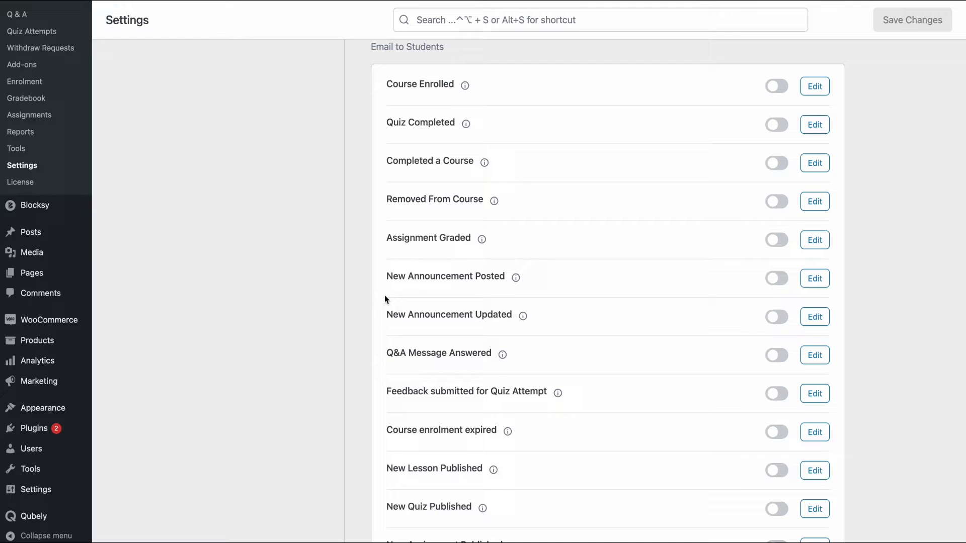
scroll(down, 3)
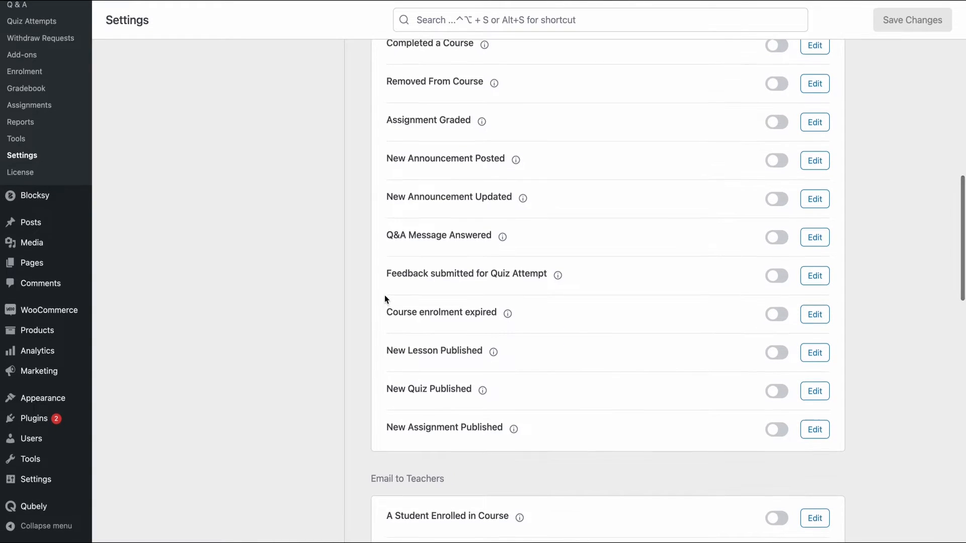
scroll(up, 3)
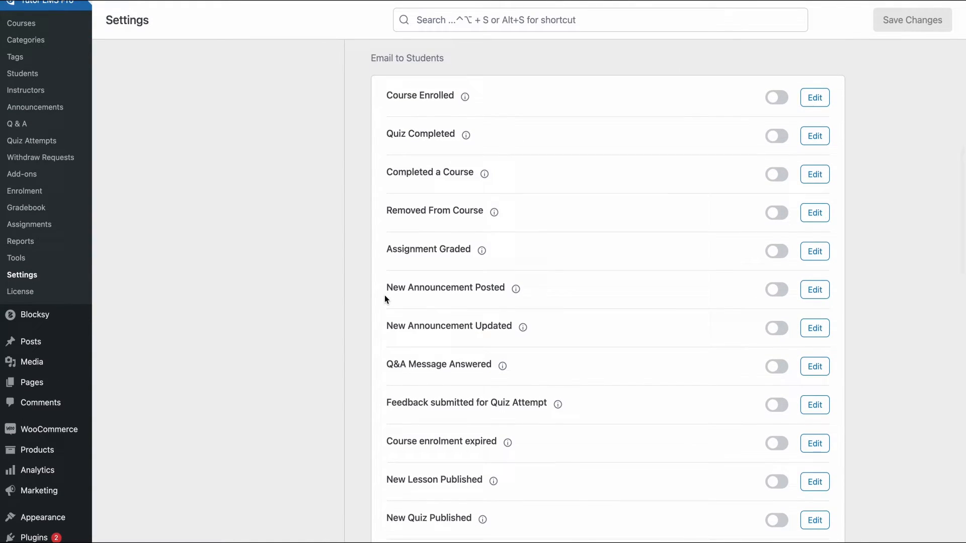
scroll(down, 3)
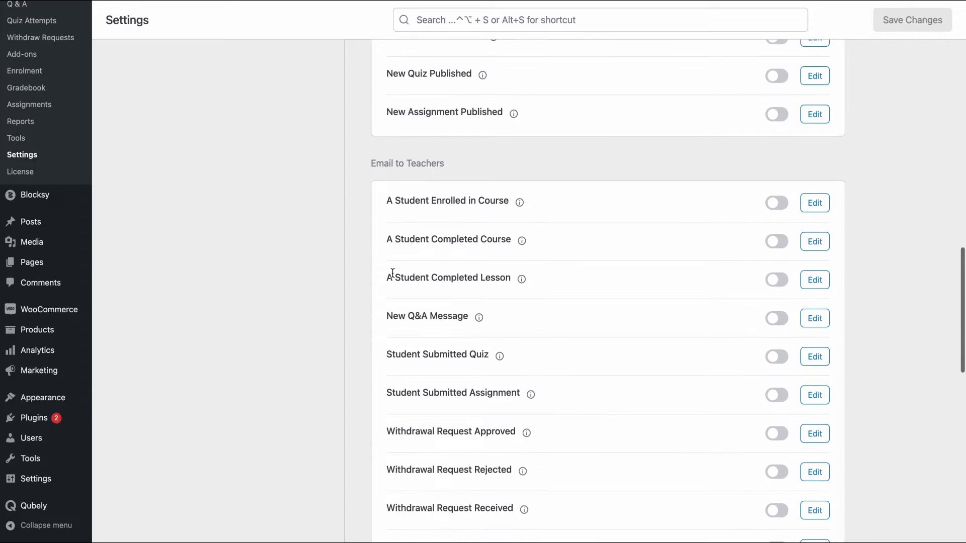
scroll(down, 3)
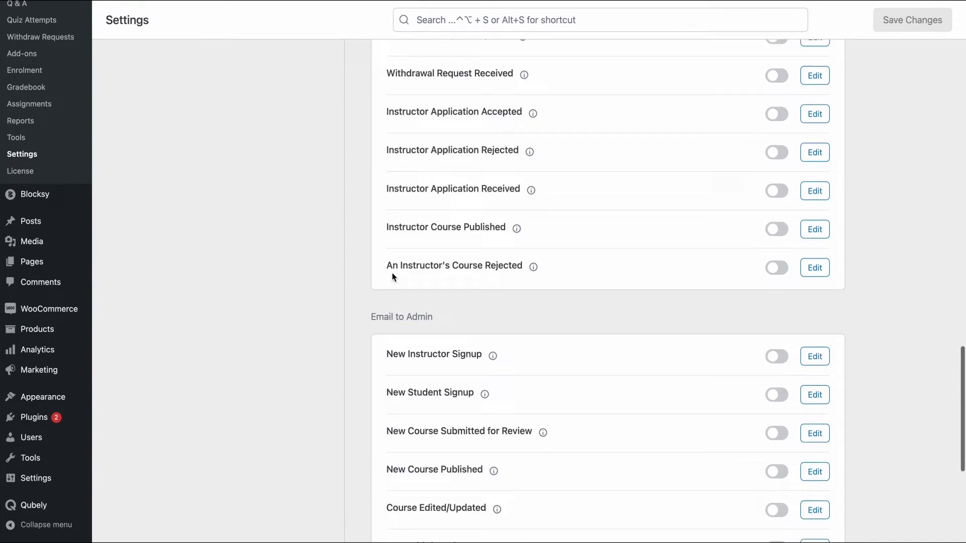
scroll(up, 3)
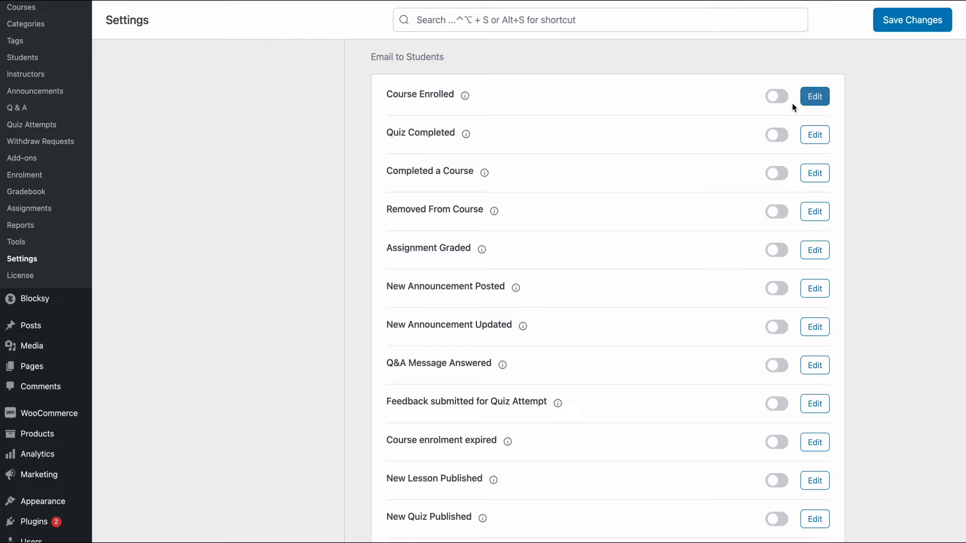
click(776, 96)
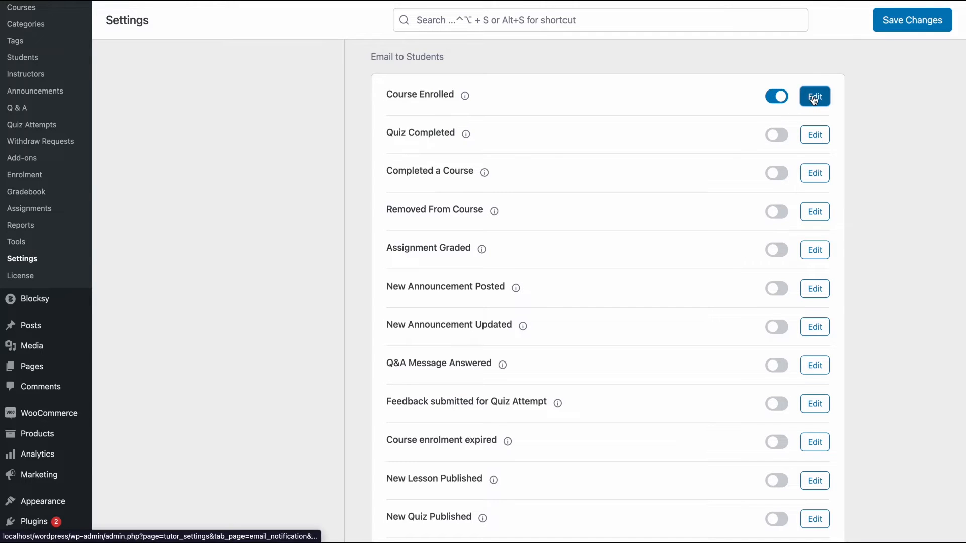
click(814, 96)
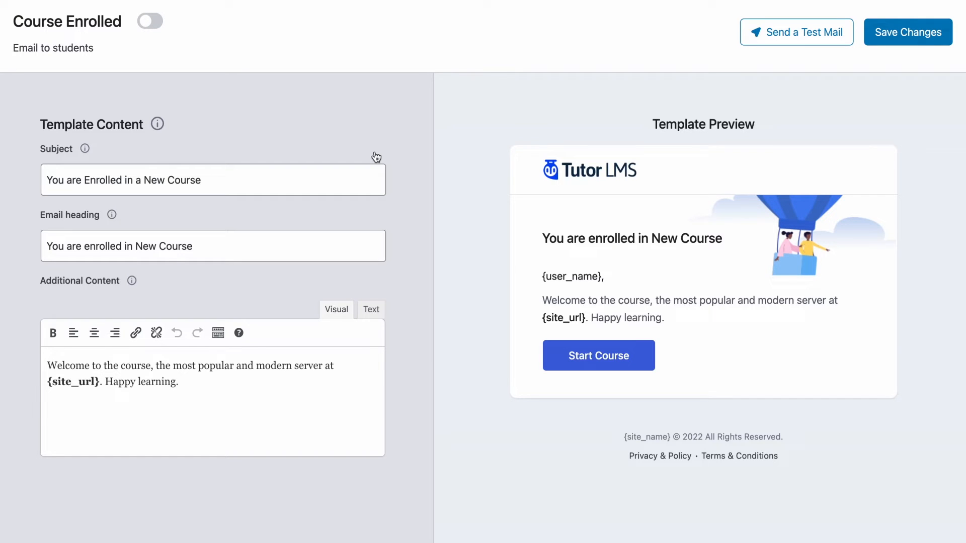
mouse_move(199, 130)
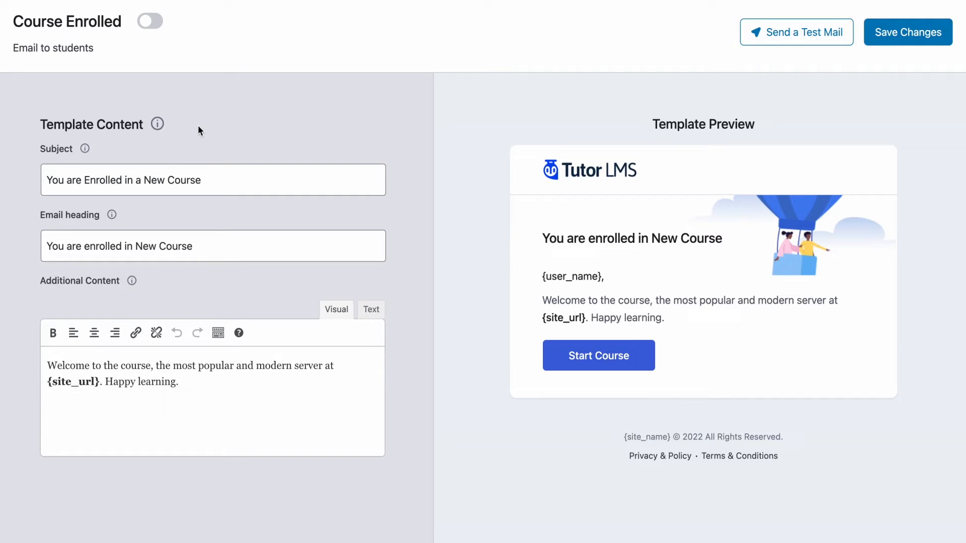
mouse_move(654, 159)
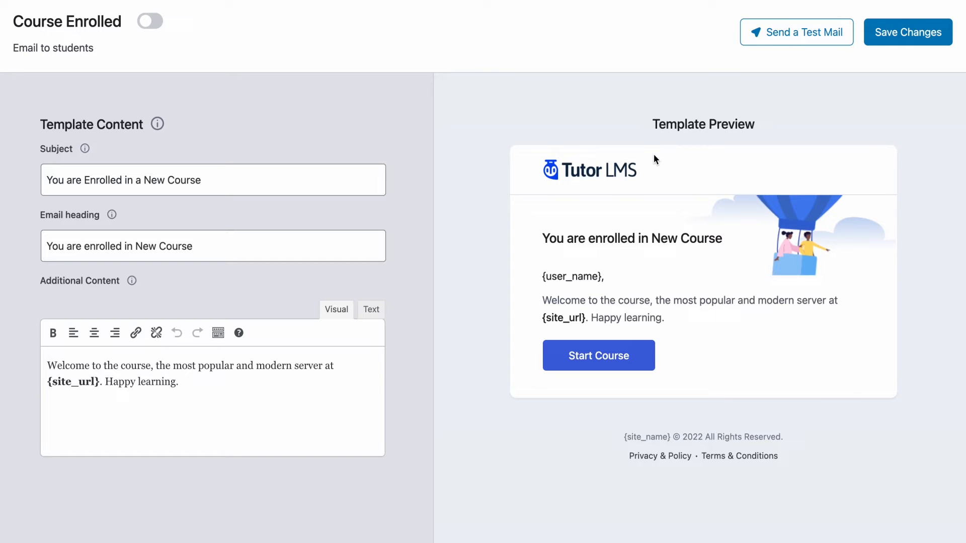
mouse_move(127, 131)
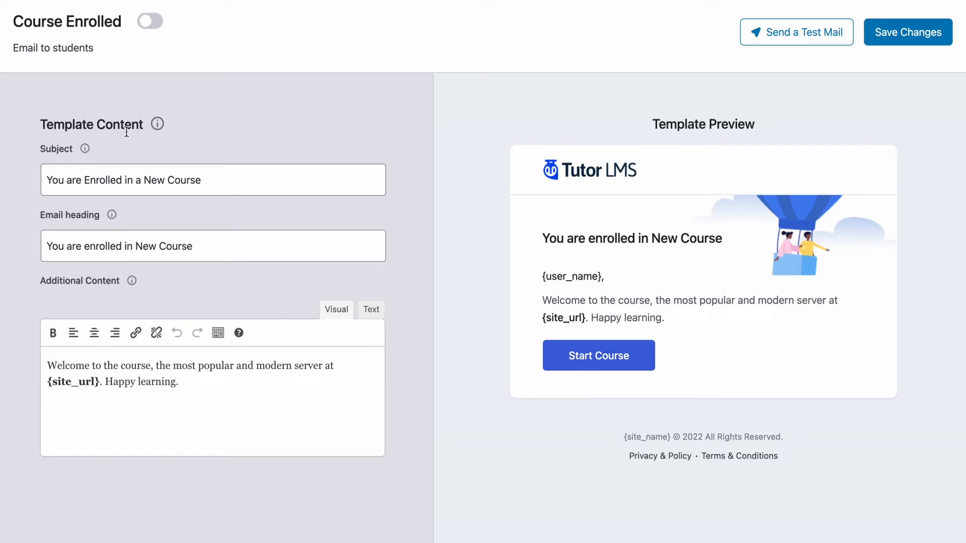
mouse_move(203, 209)
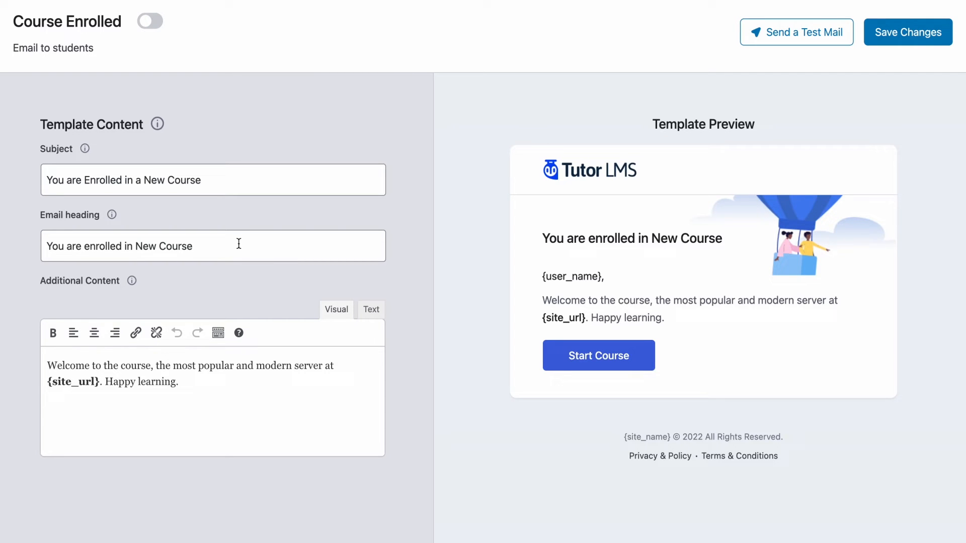
mouse_move(233, 247)
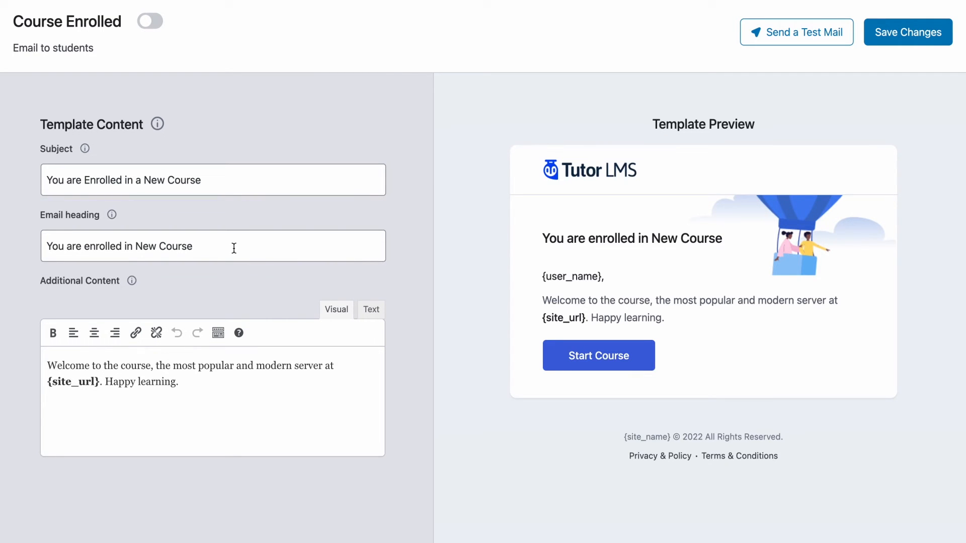
text(Congratulations)
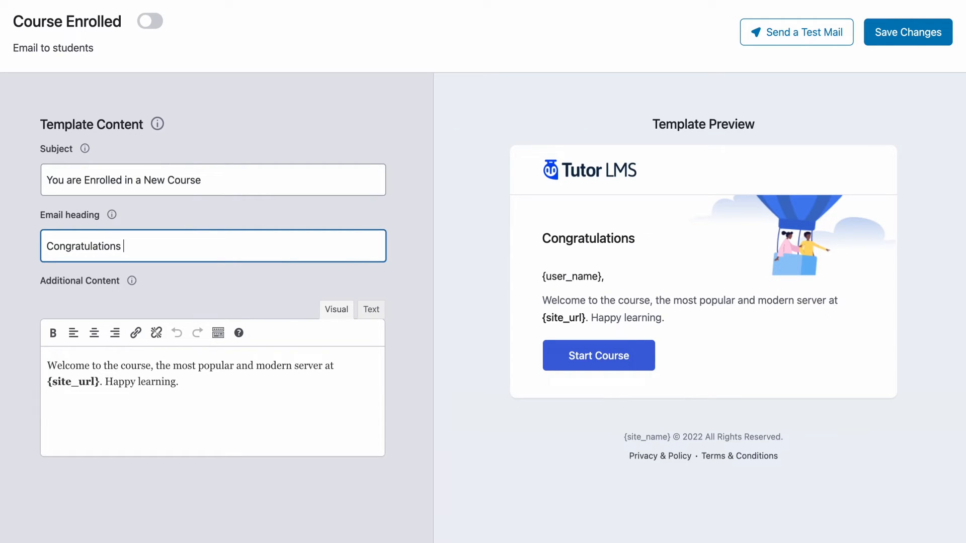
- Enter 'Congratulations on enrolling!' as the Course Enrolled email heading
text(on)
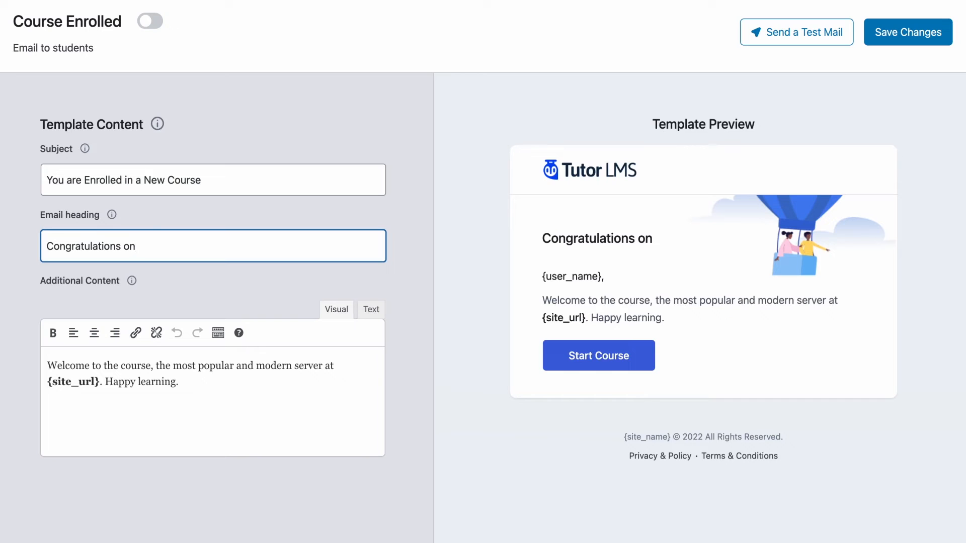
text(enrolling)
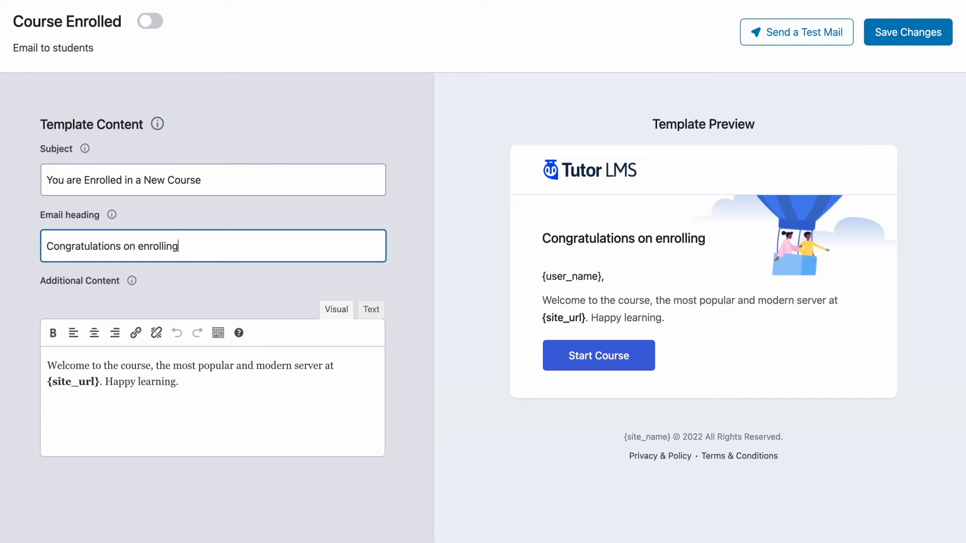
text(!)
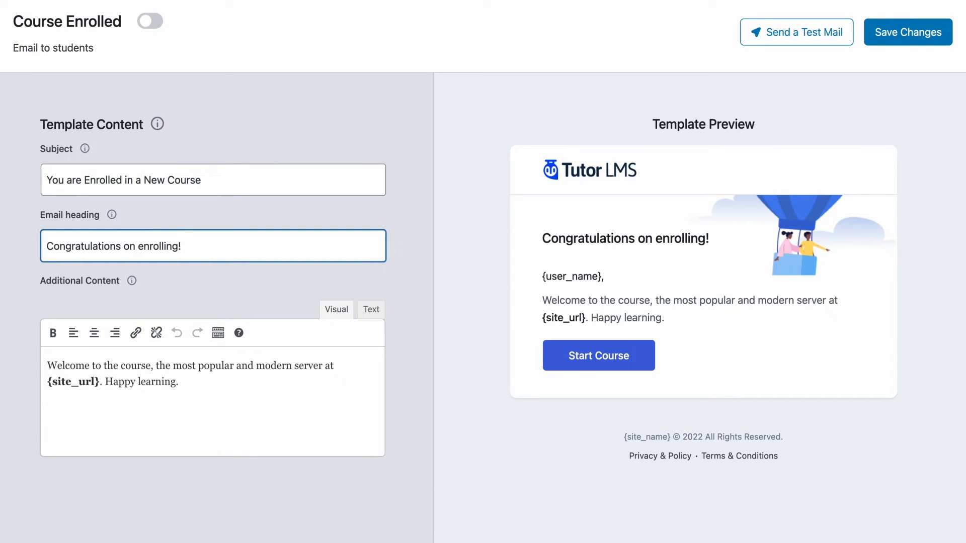
mouse_move(483, 302)
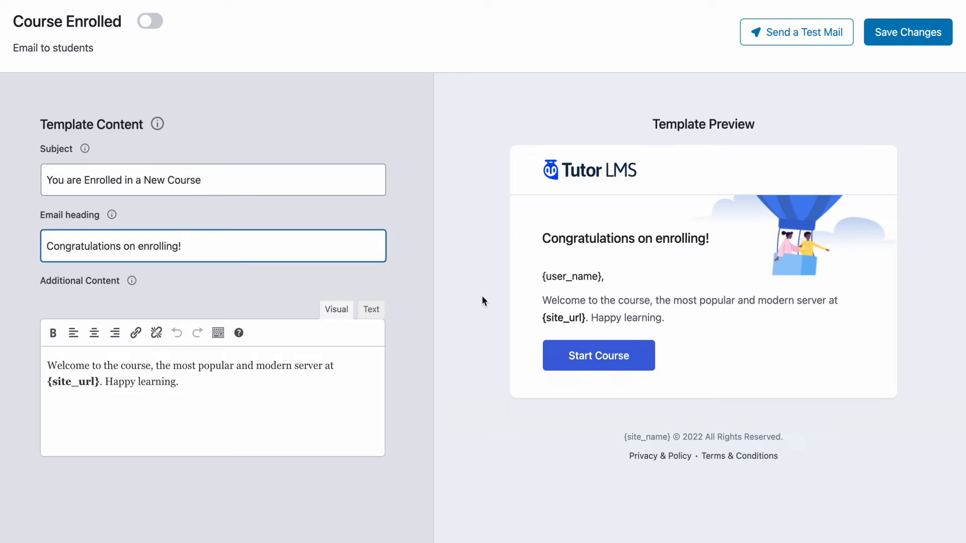
mouse_move(658, 251)
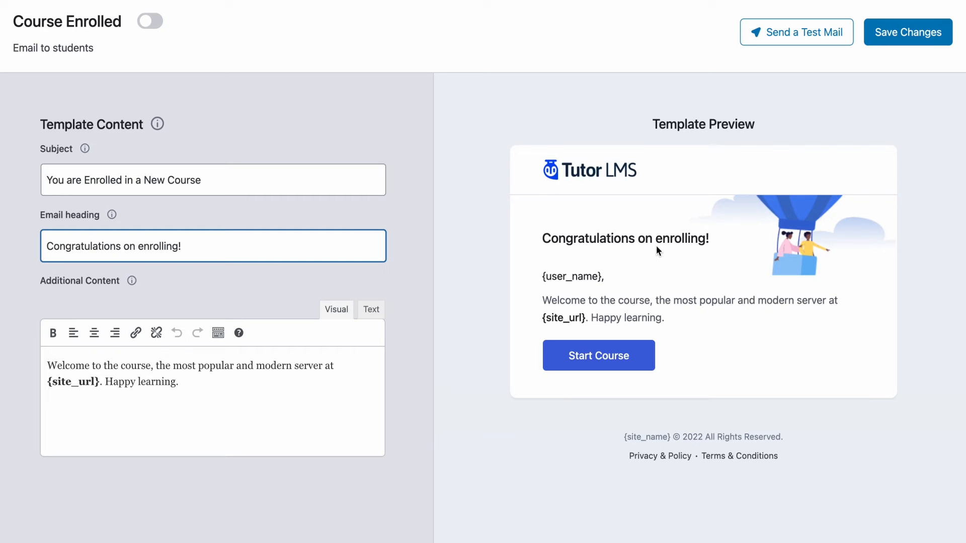
mouse_move(10, 372)
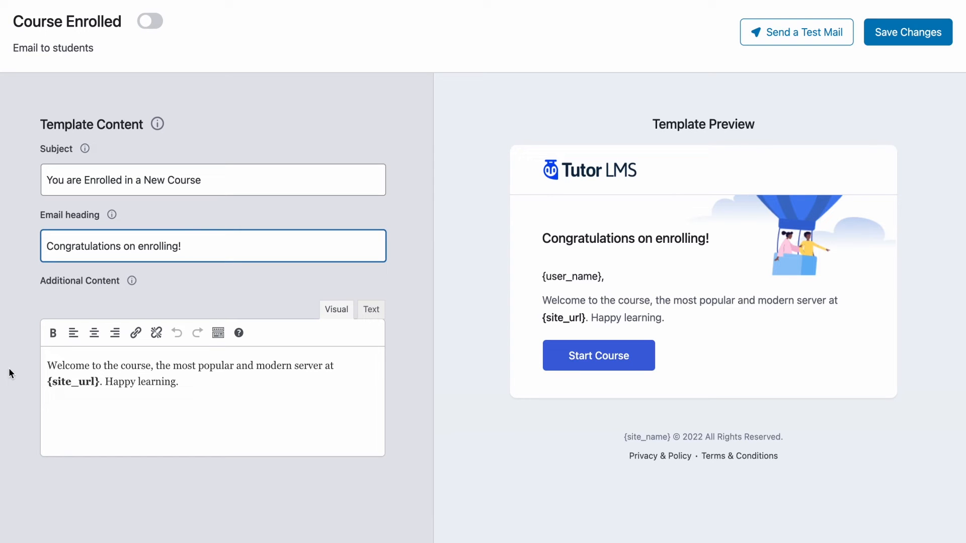
mouse_move(404, 393)
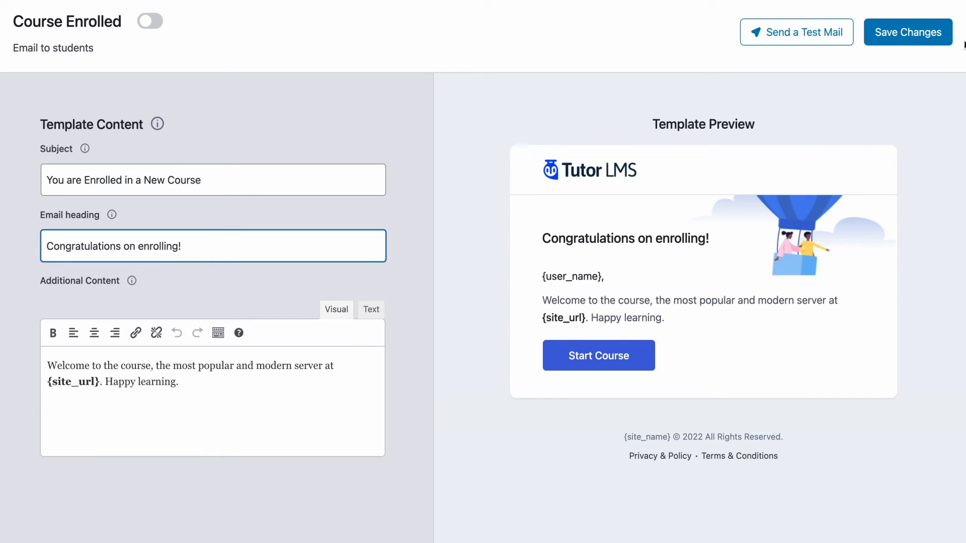
click(907, 32)
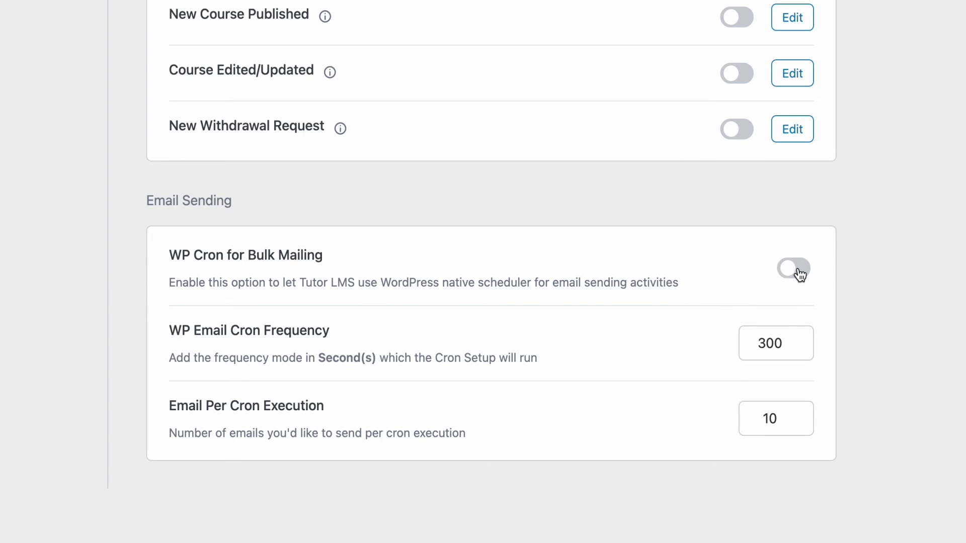
- Switch on WP Cron for Bulk Mailing and save the email settings
click(793, 268)
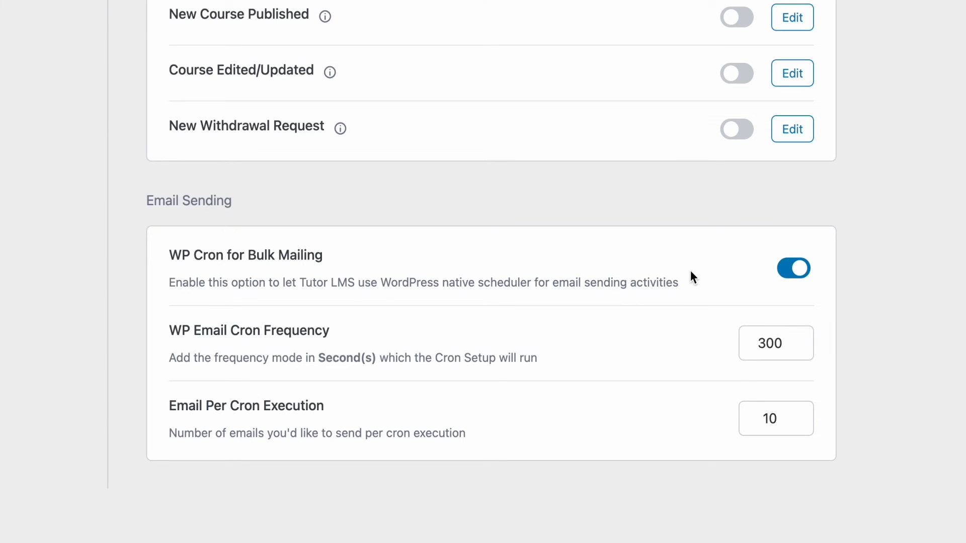
mouse_move(224, 328)
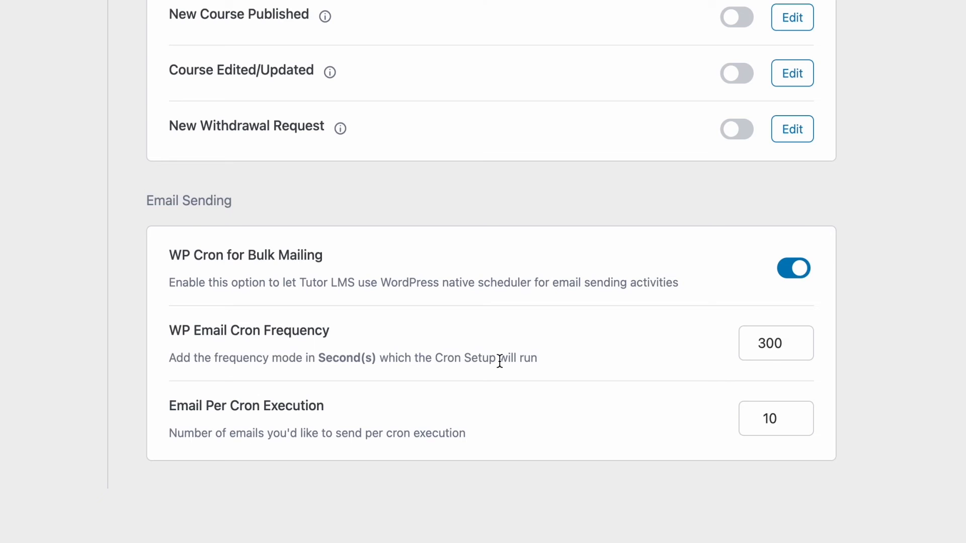
mouse_move(569, 374)
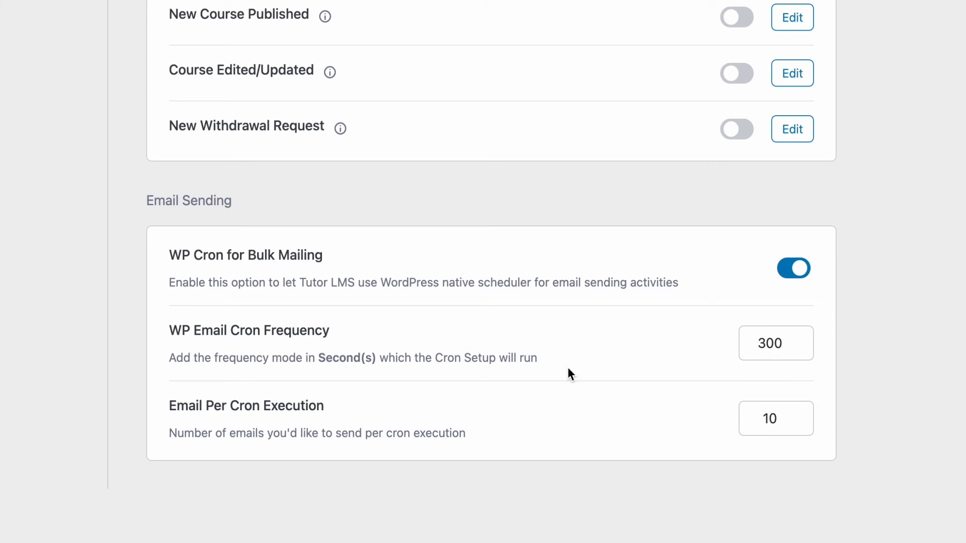
mouse_move(549, 373)
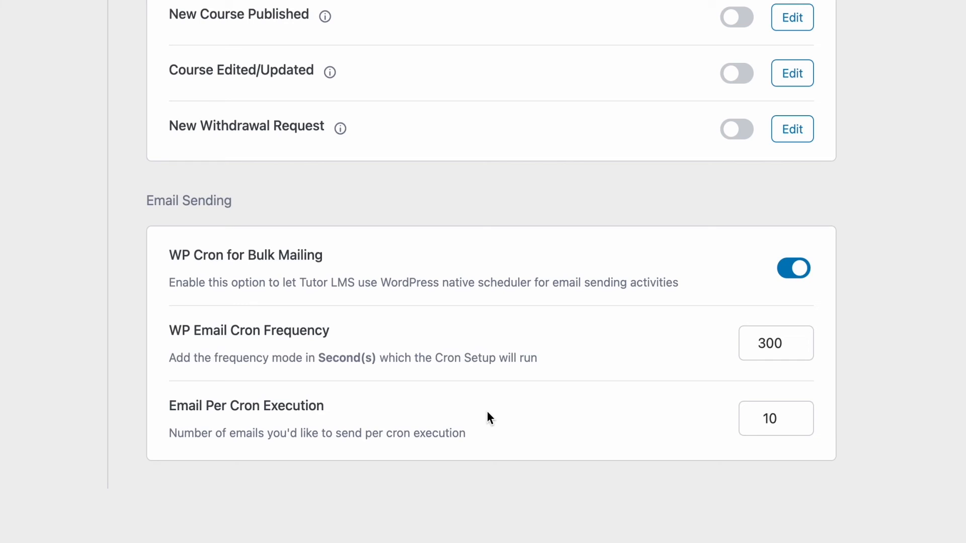
mouse_move(552, 425)
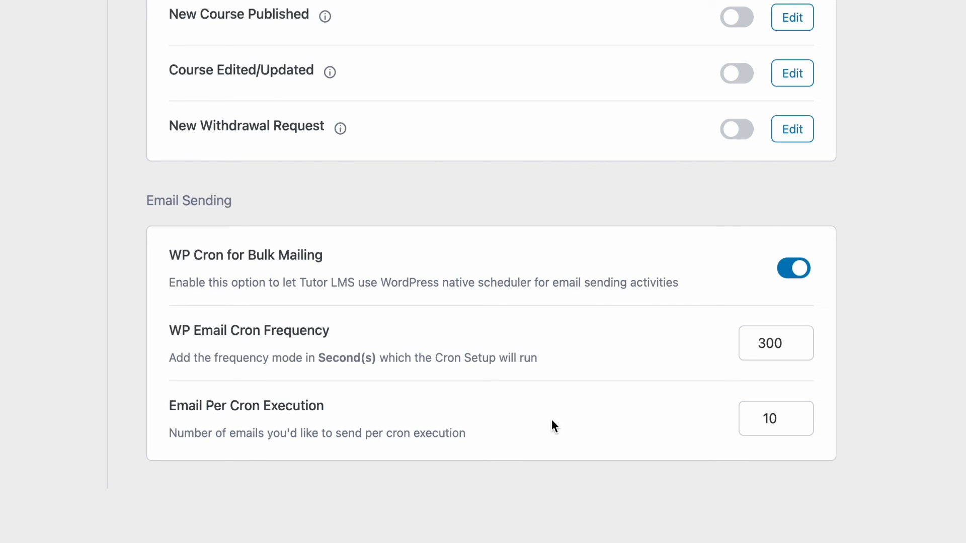
mouse_move(733, 432)
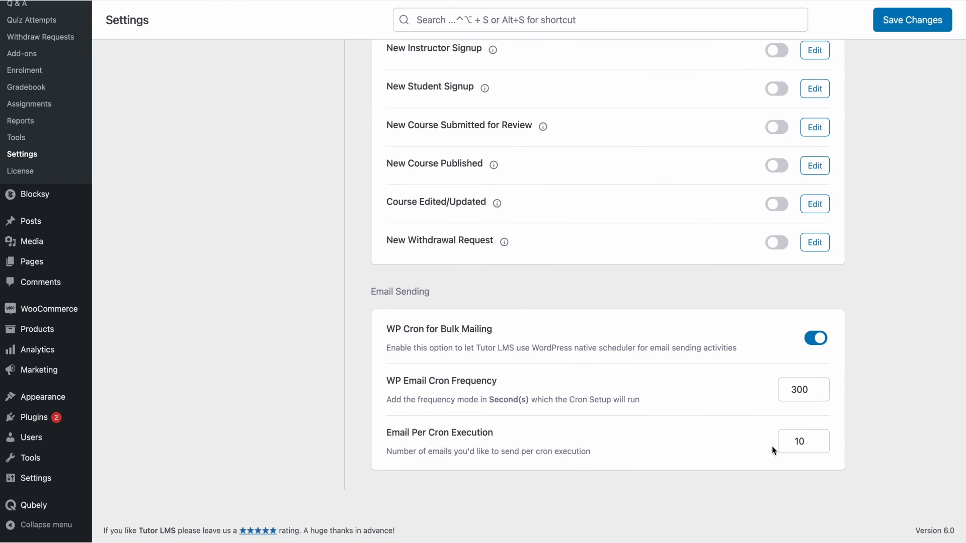
click(252, 237)
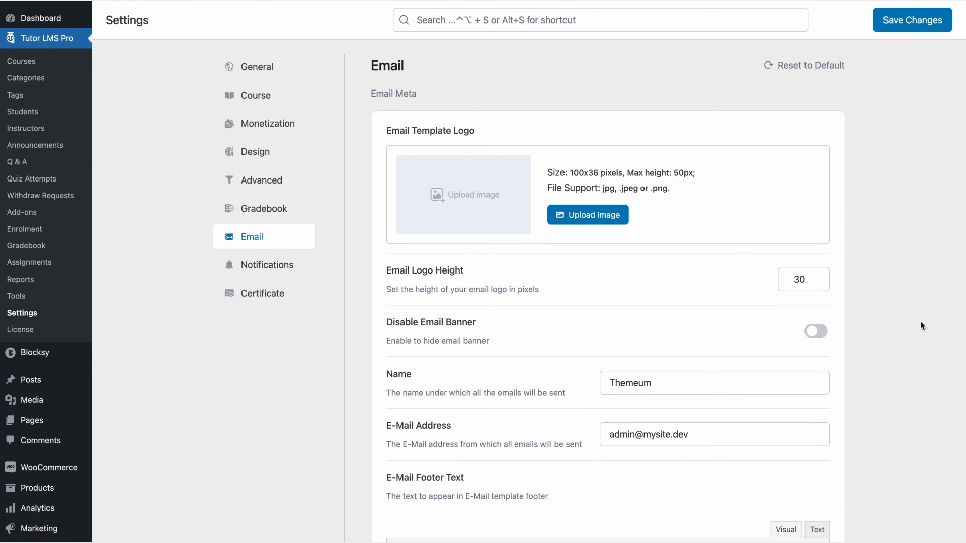